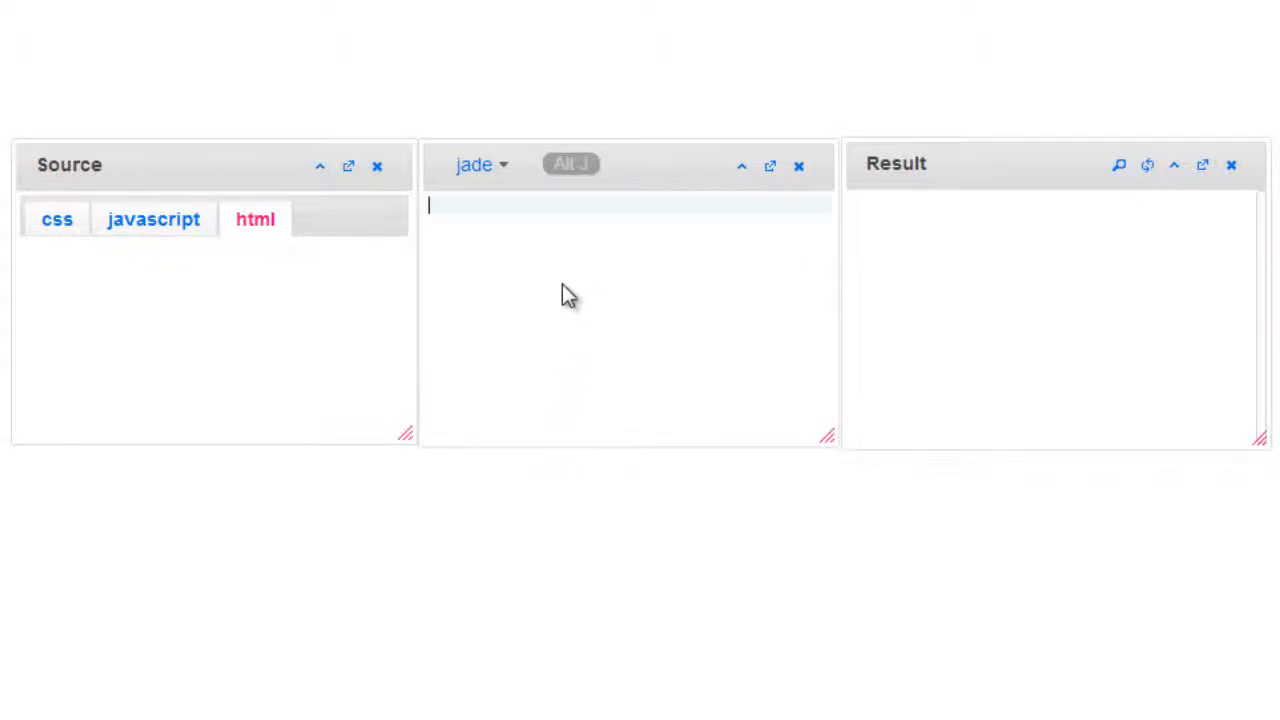
pyautogui.write('mixi')
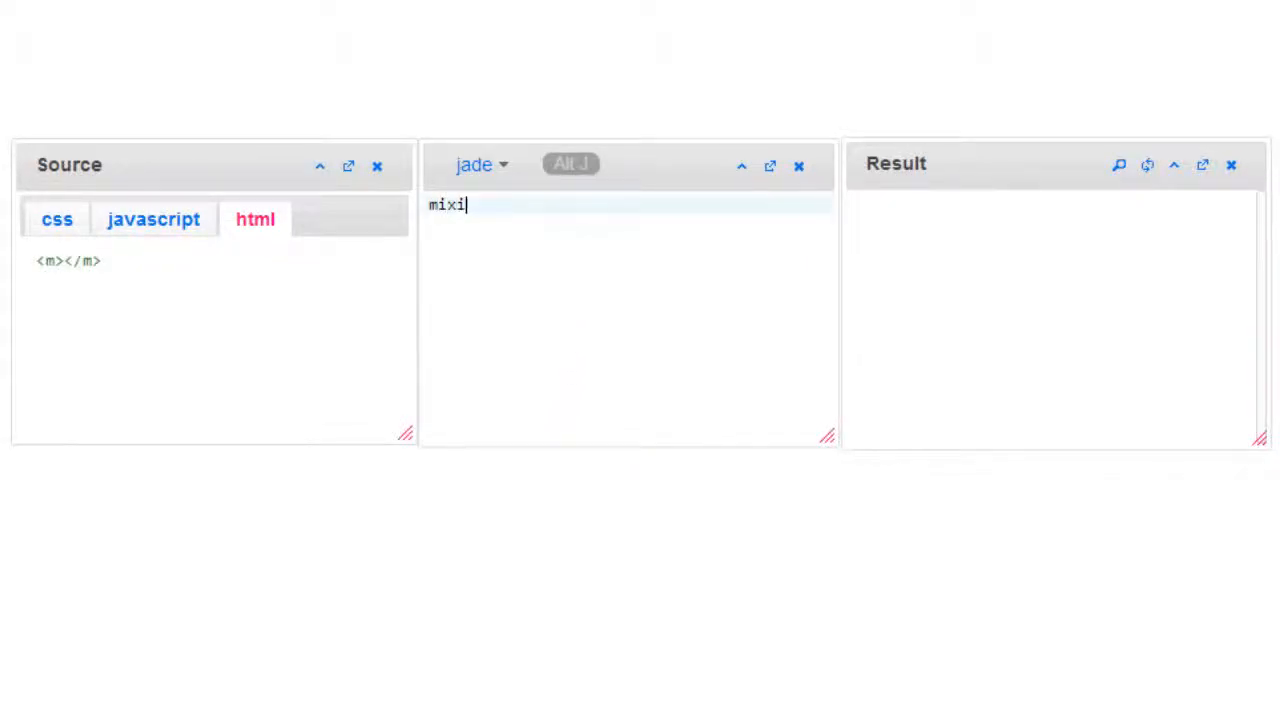
pyautogui.write('n')
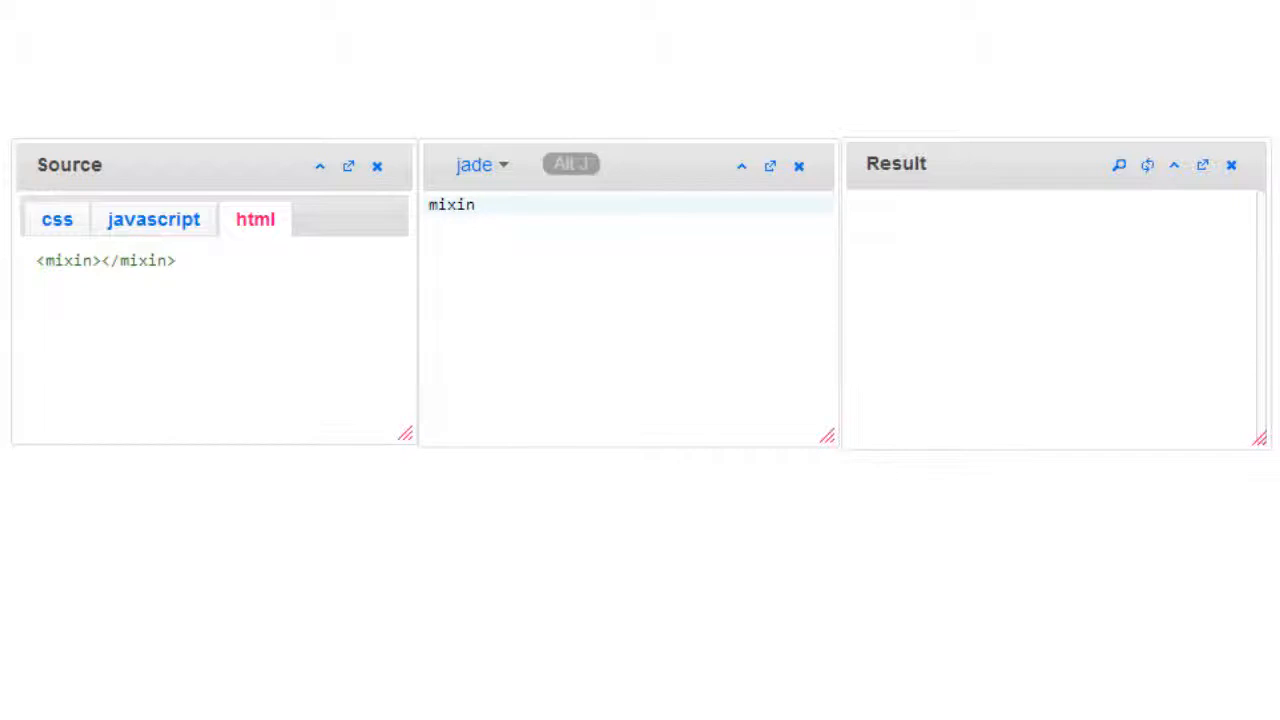
pyautogui.write('fetch')
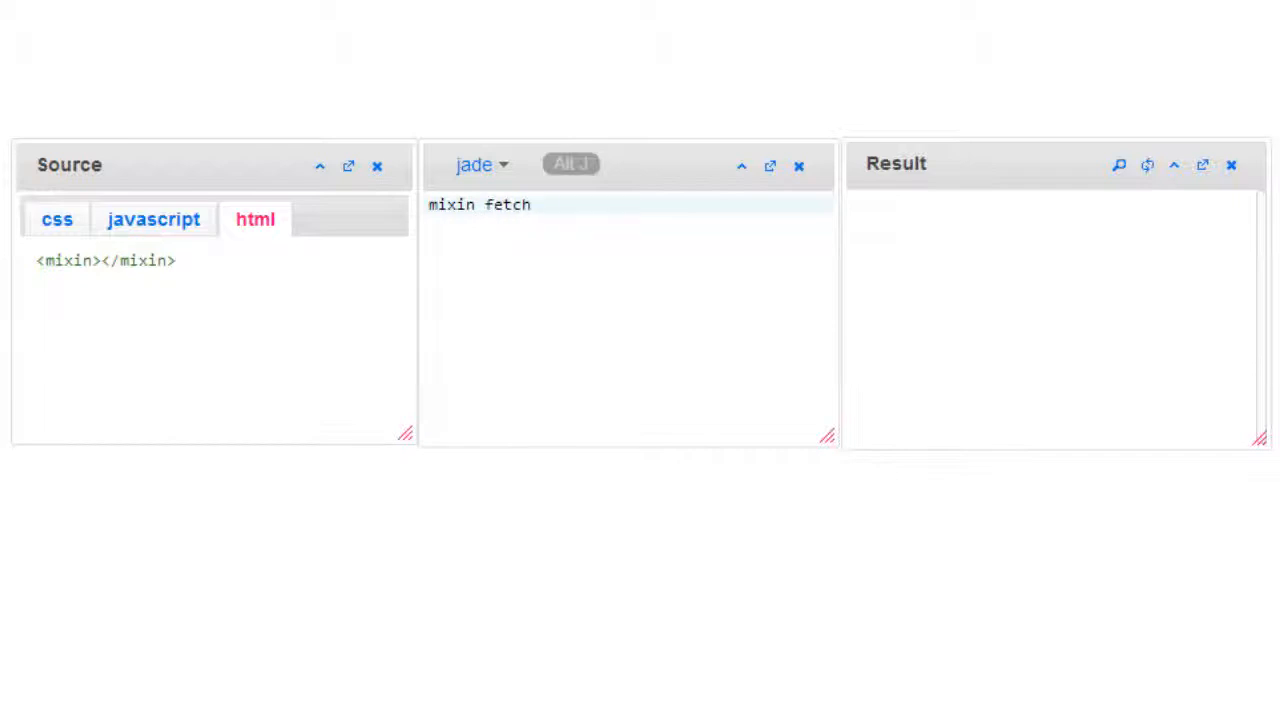
pyautogui.write('(users')
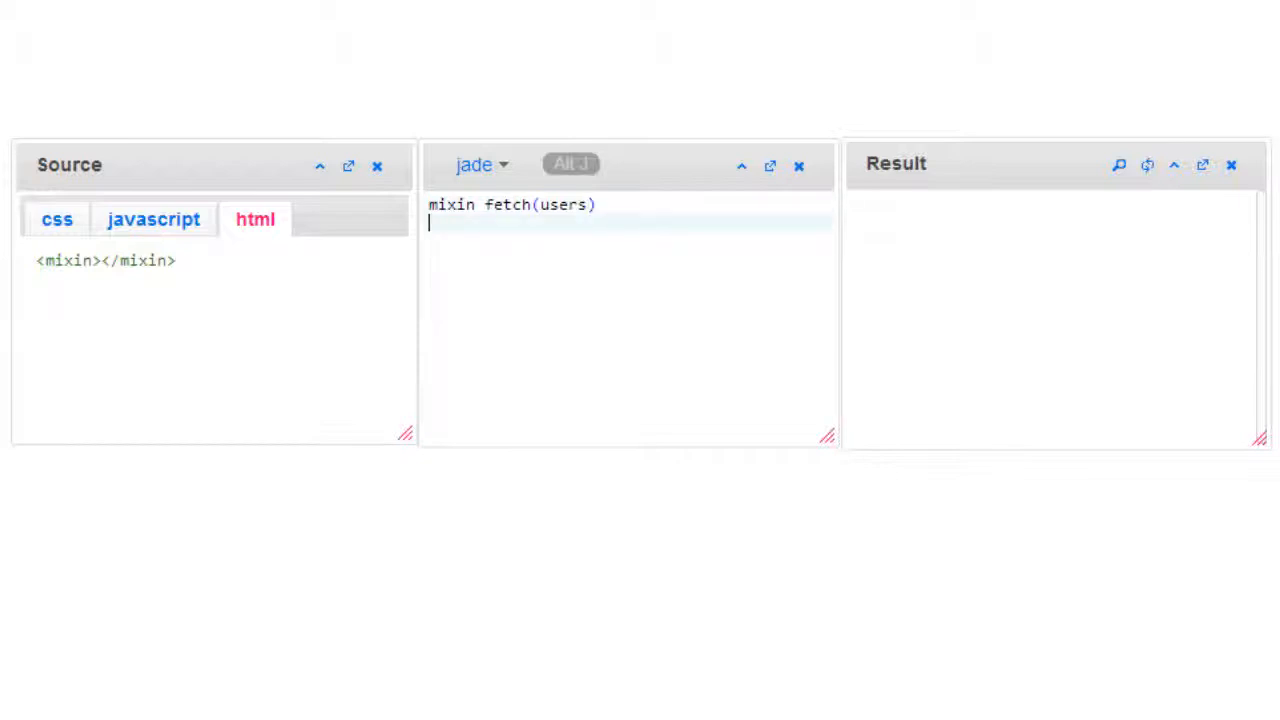
pyautogui.write('ul')
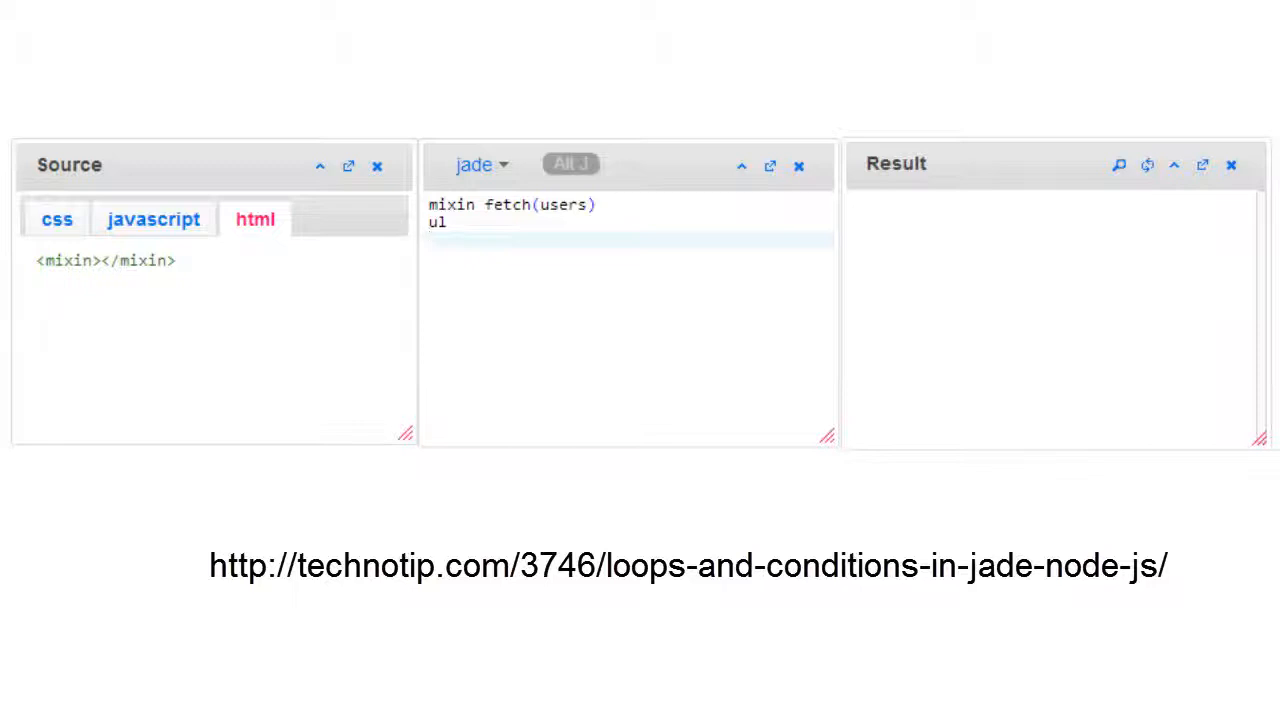
pyautogui.write('-each')
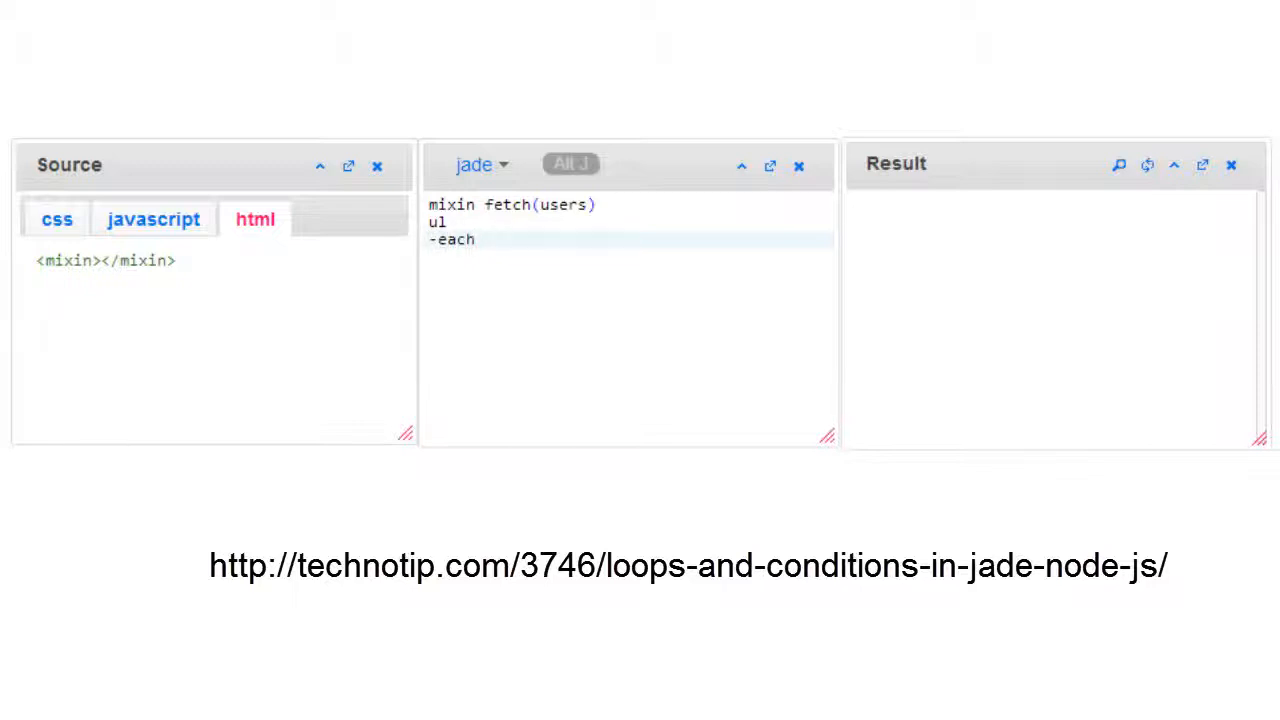
pyautogui.write('user in u')
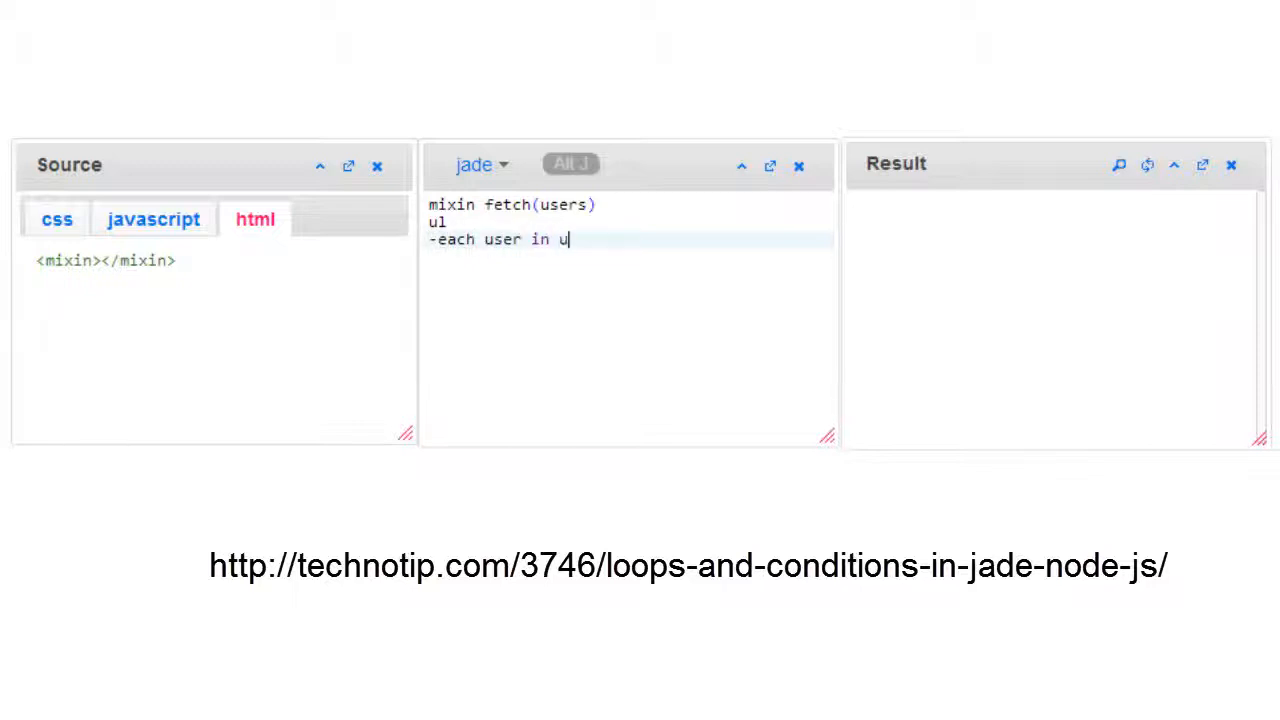
pyautogui.write('sers')
pyautogui.write('li= u')
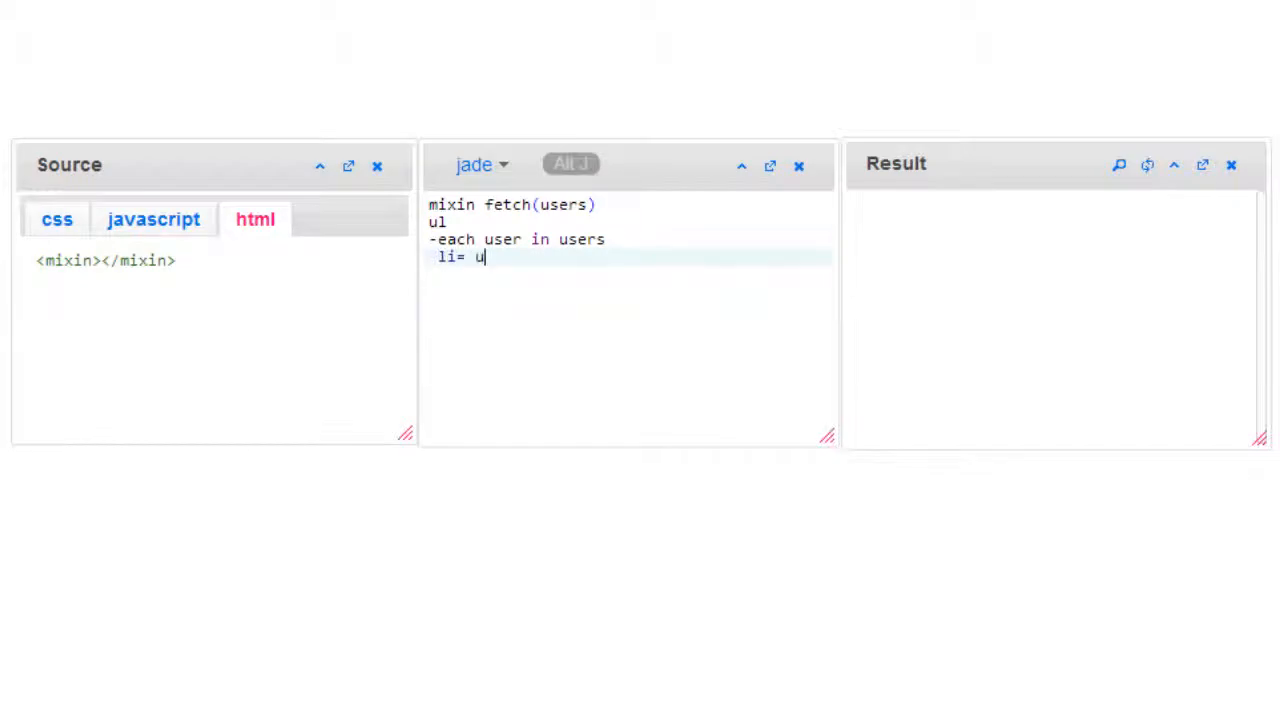
pyautogui.write('ser')
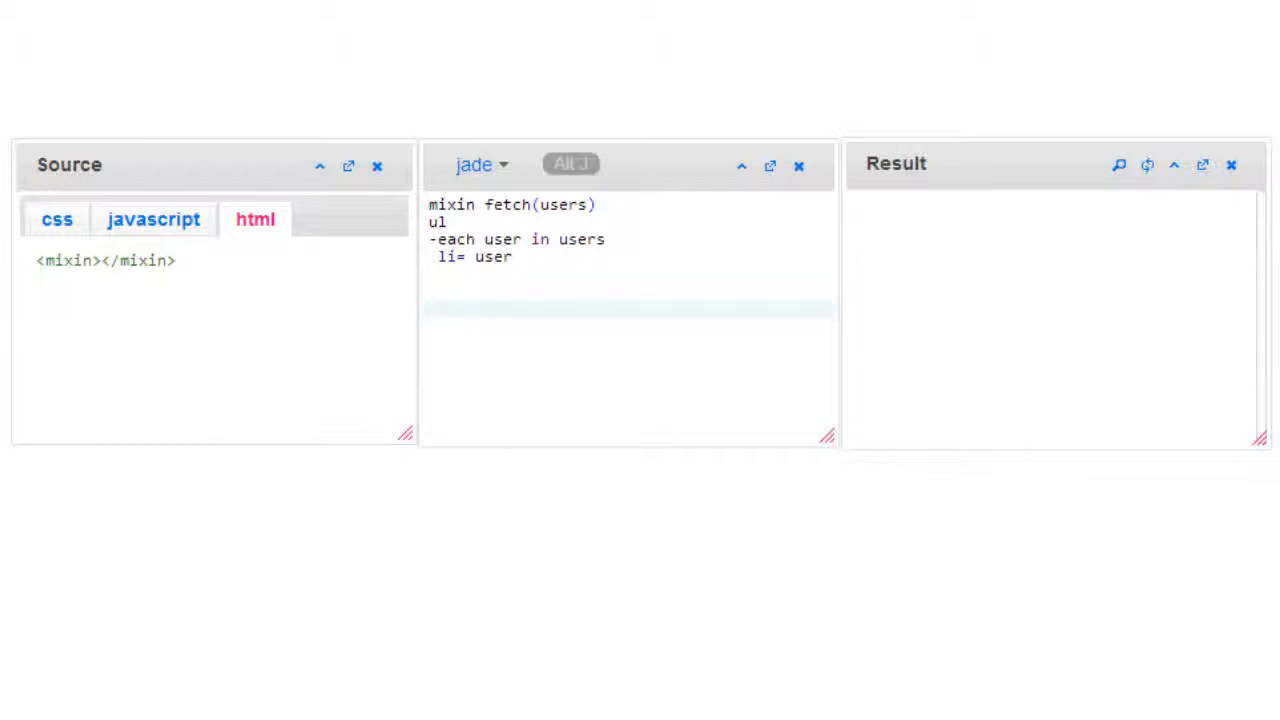
pyautogui.write('-')
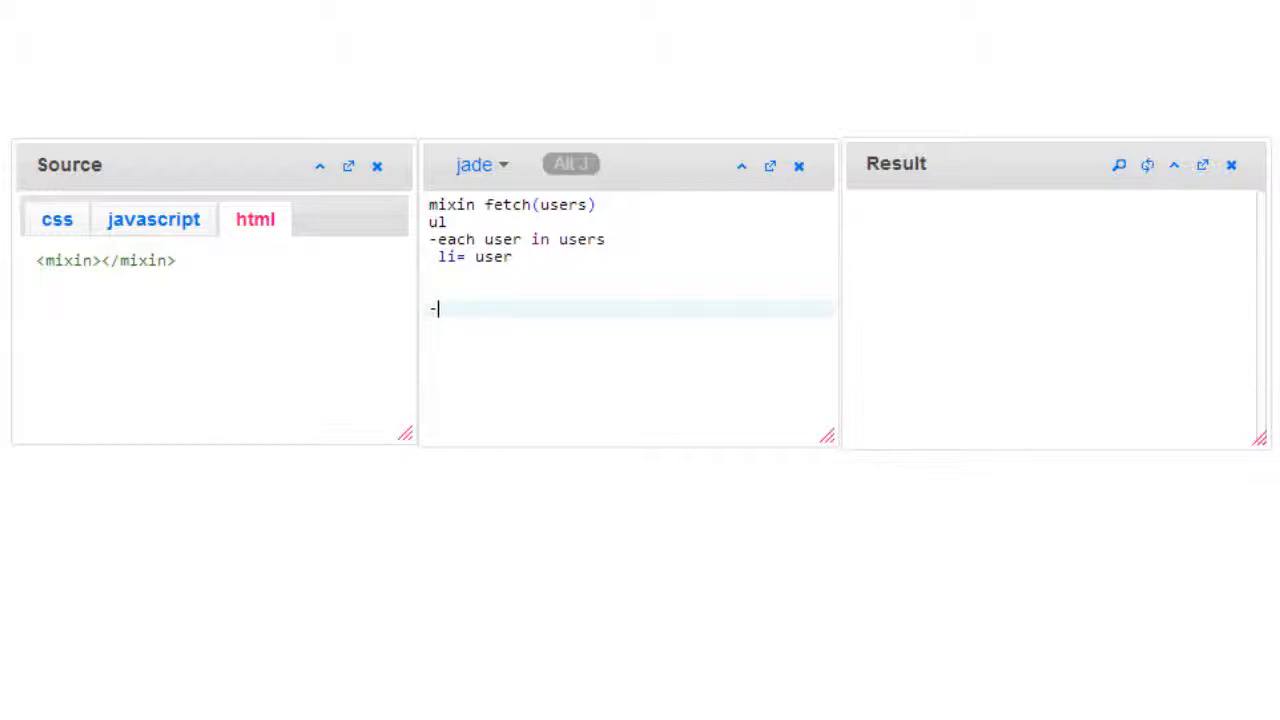
pyautogui.write('v')
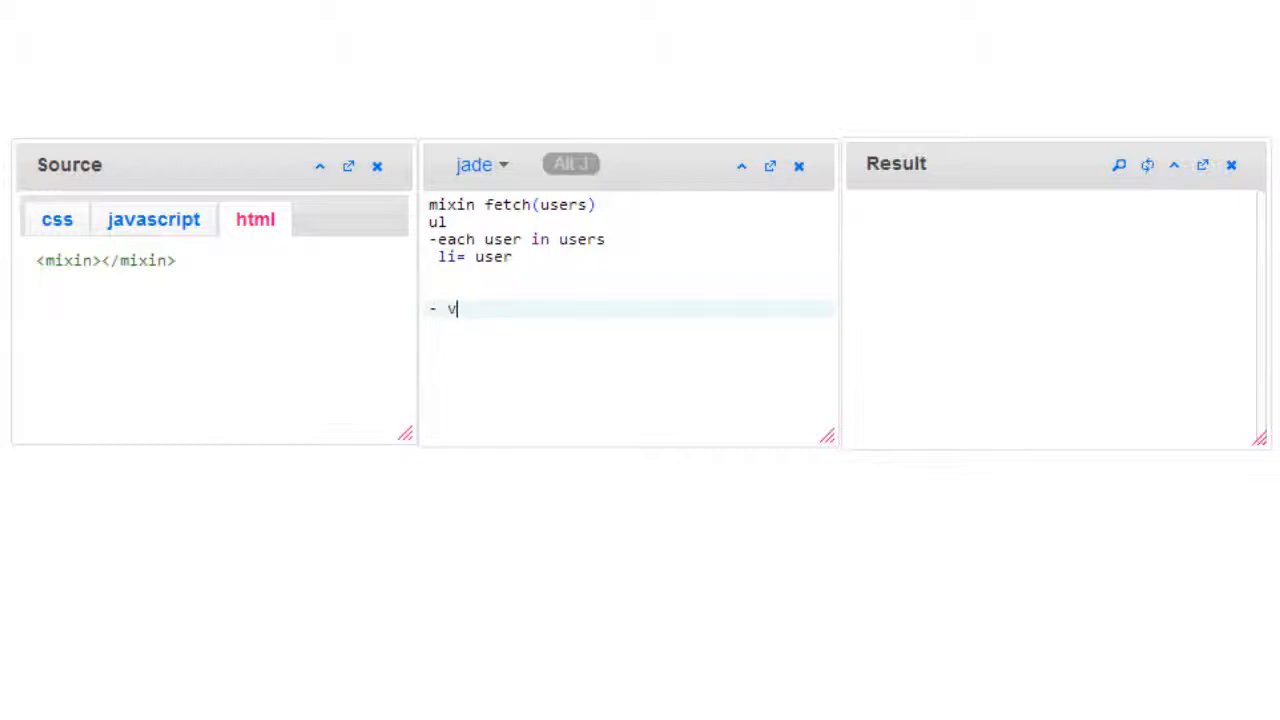
pyautogui.write('sers')
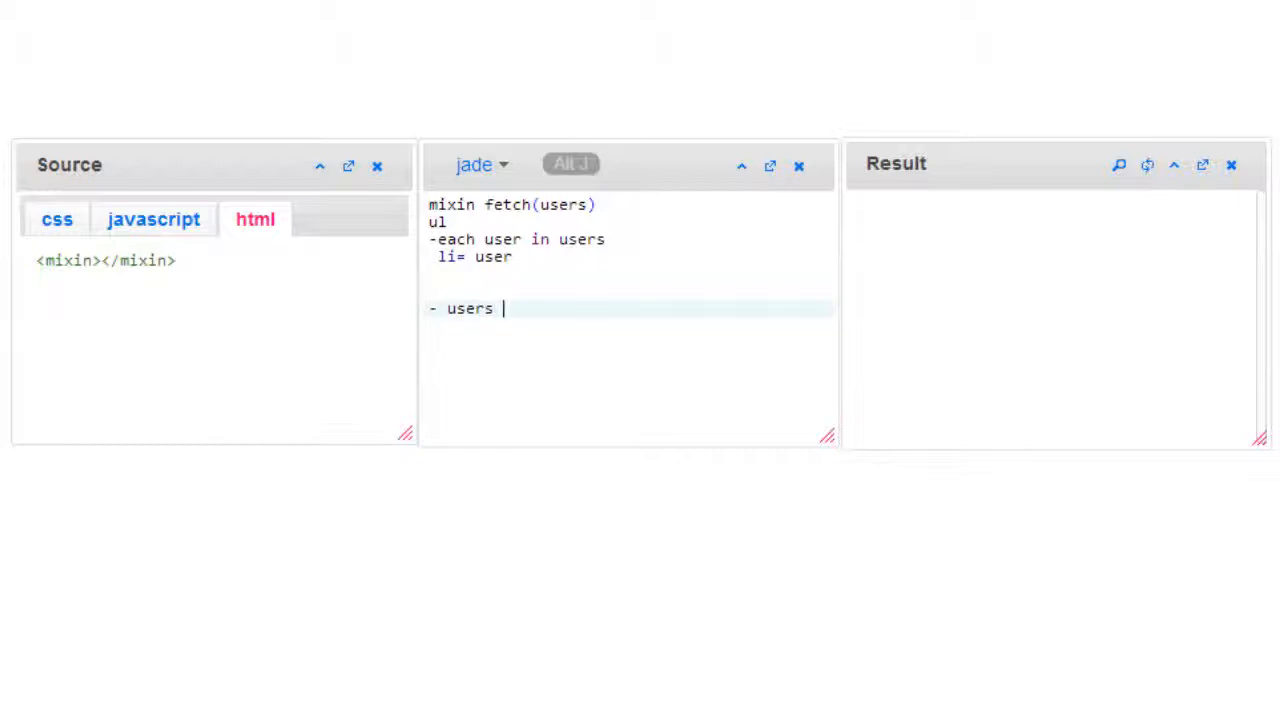
pyautogui.write('= [];')
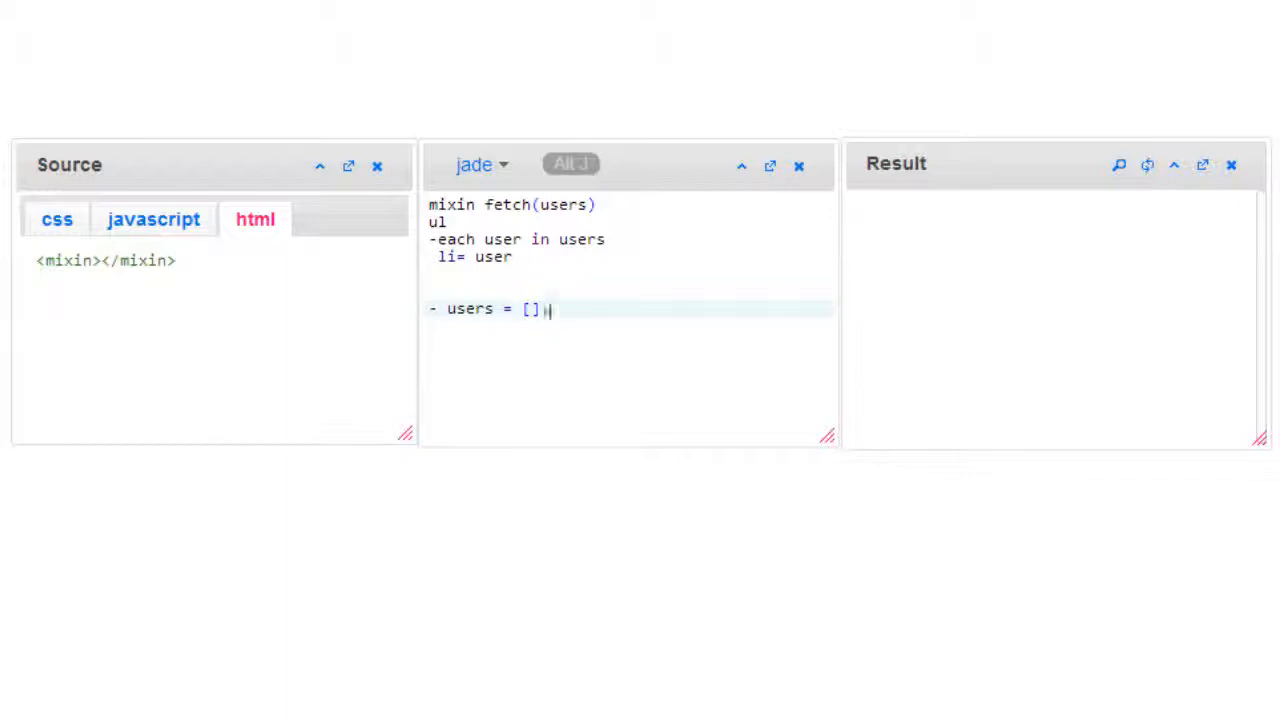
pyautogui.write('"Ap"];')
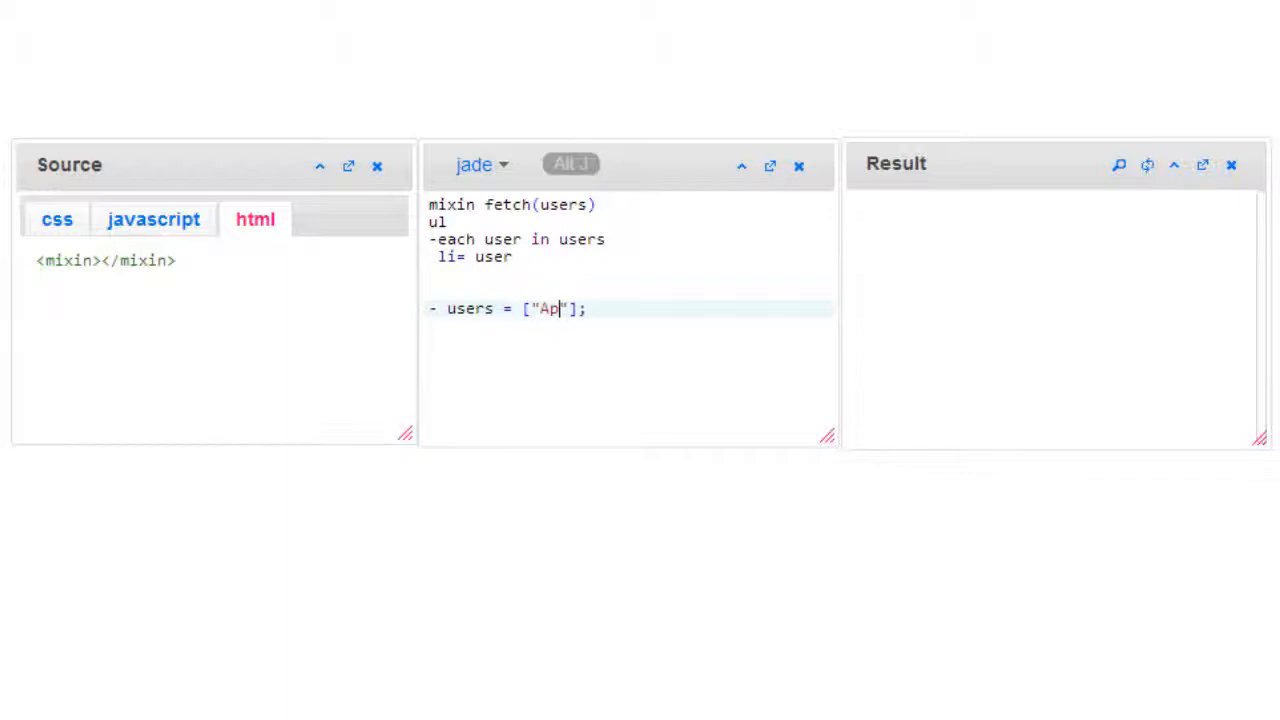
pyautogui.write('ple", "')
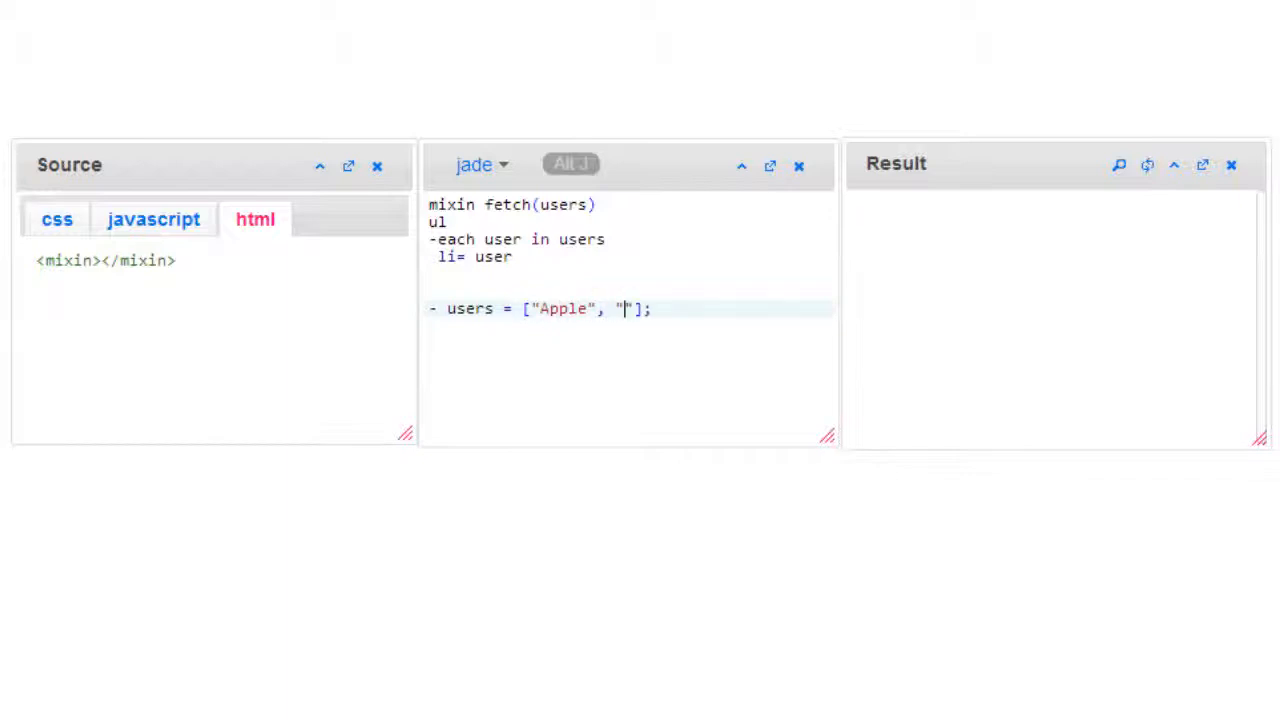
pyautogui.write('IBM')
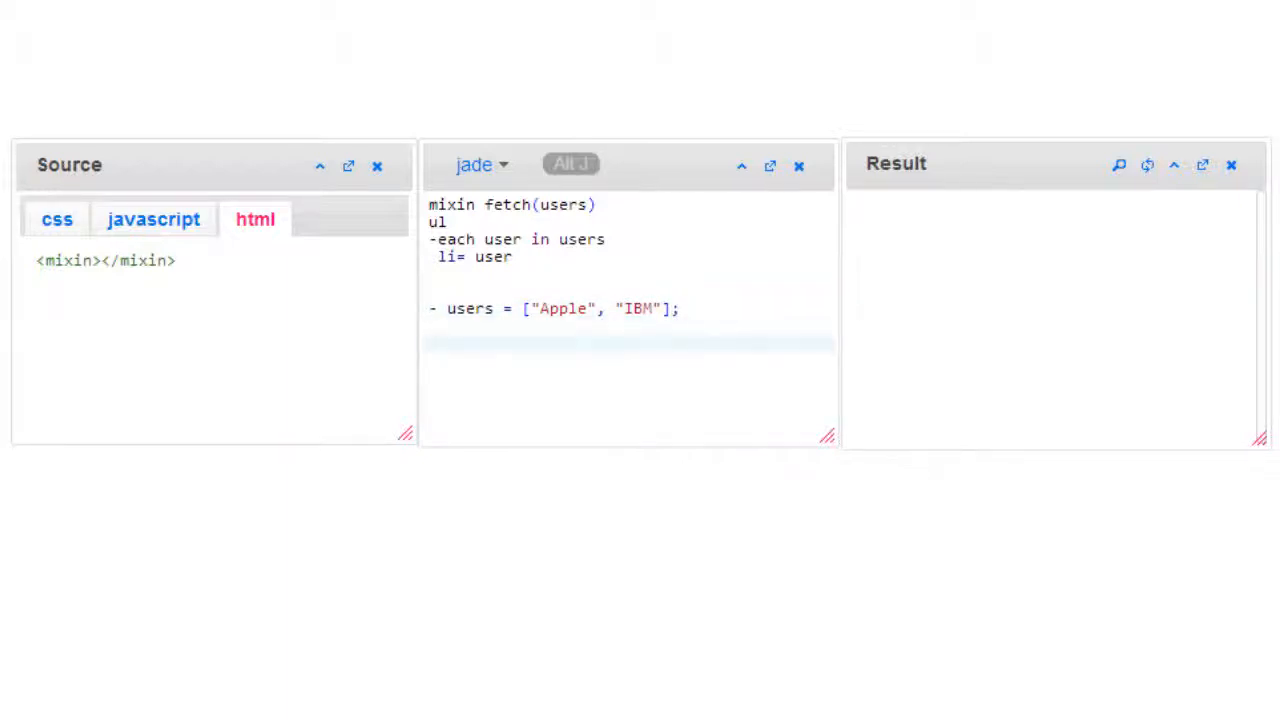
pyautogui.write('mixin fet')
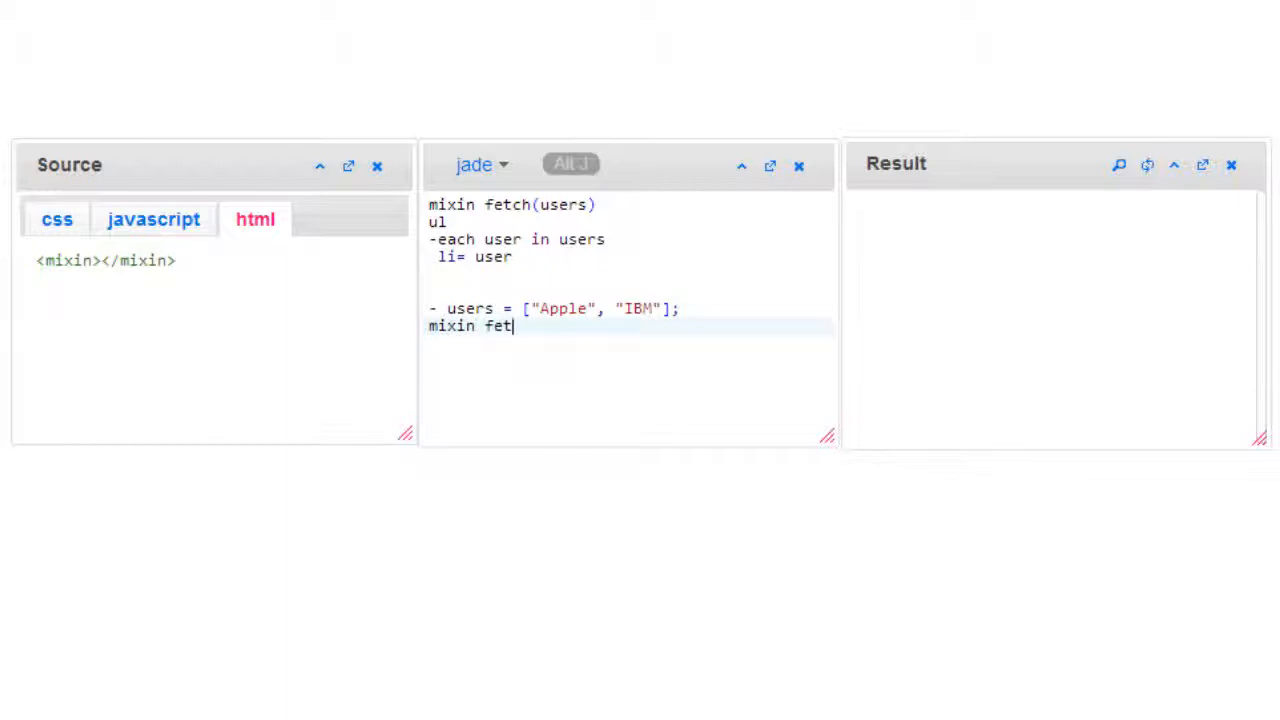
pyautogui.write('ch()')
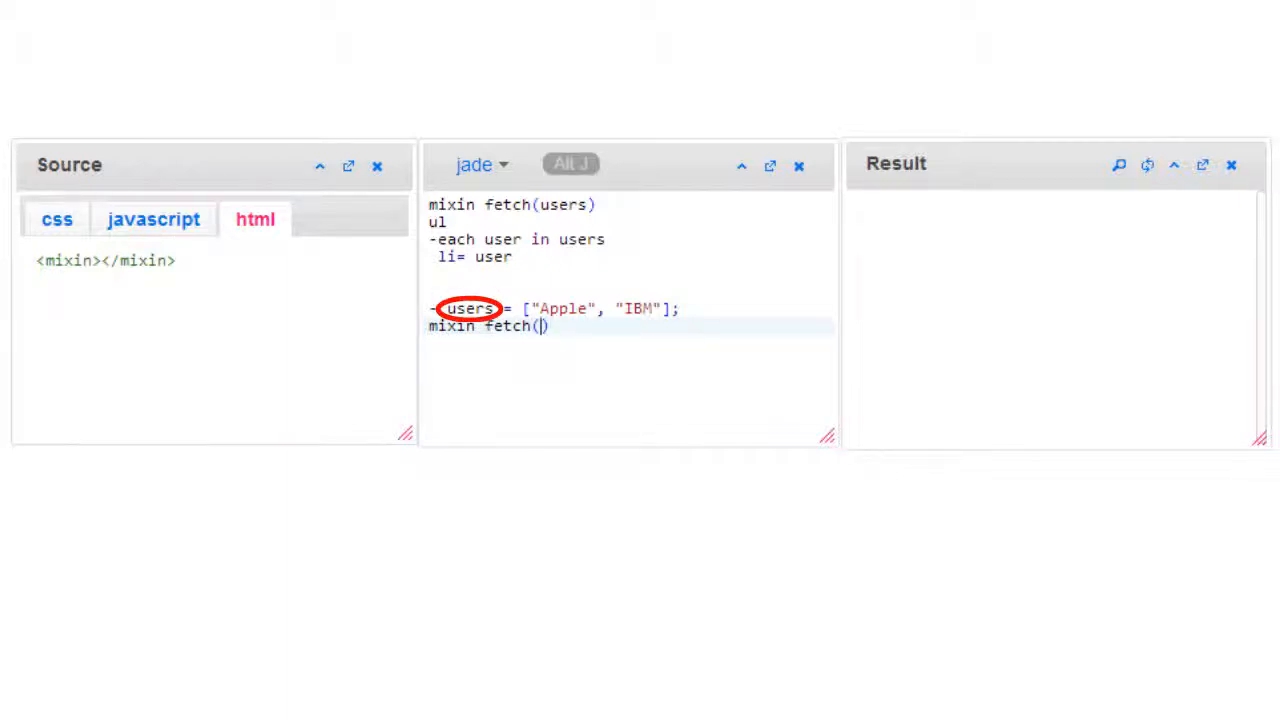
pyautogui.write('users')
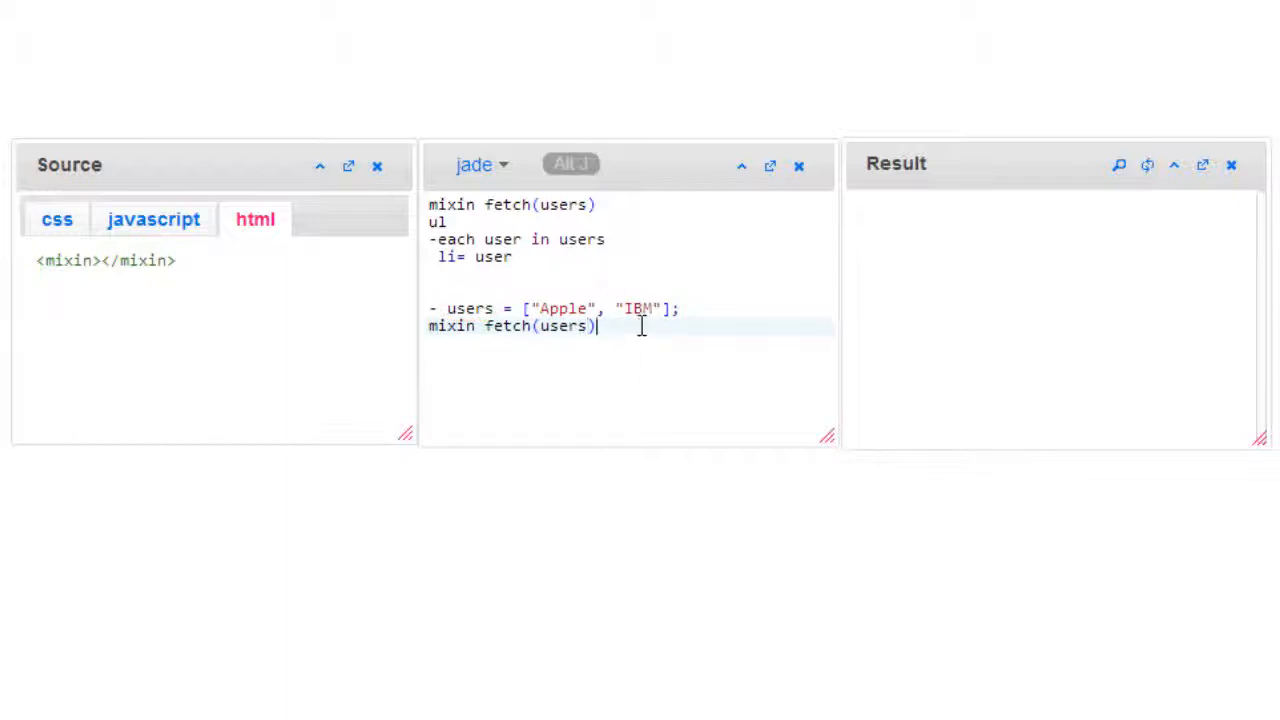
pyautogui.moveTo(568, 378)
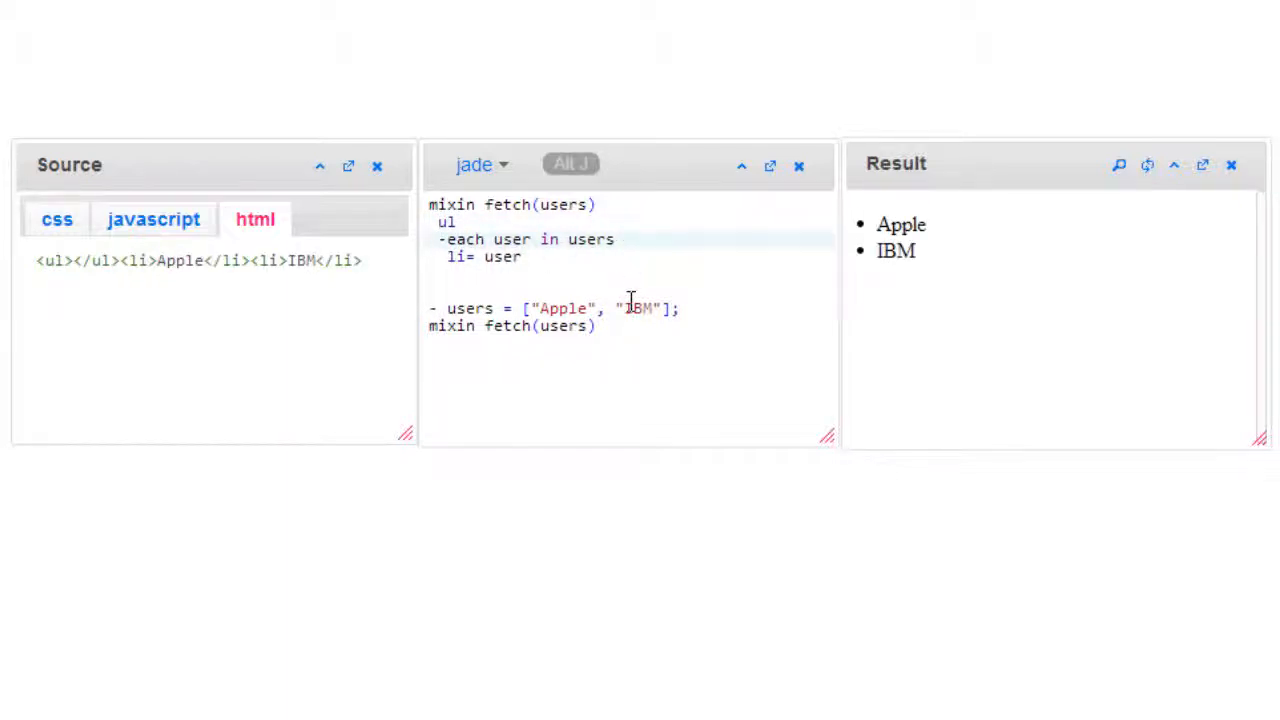
pyautogui.moveTo(663, 332)
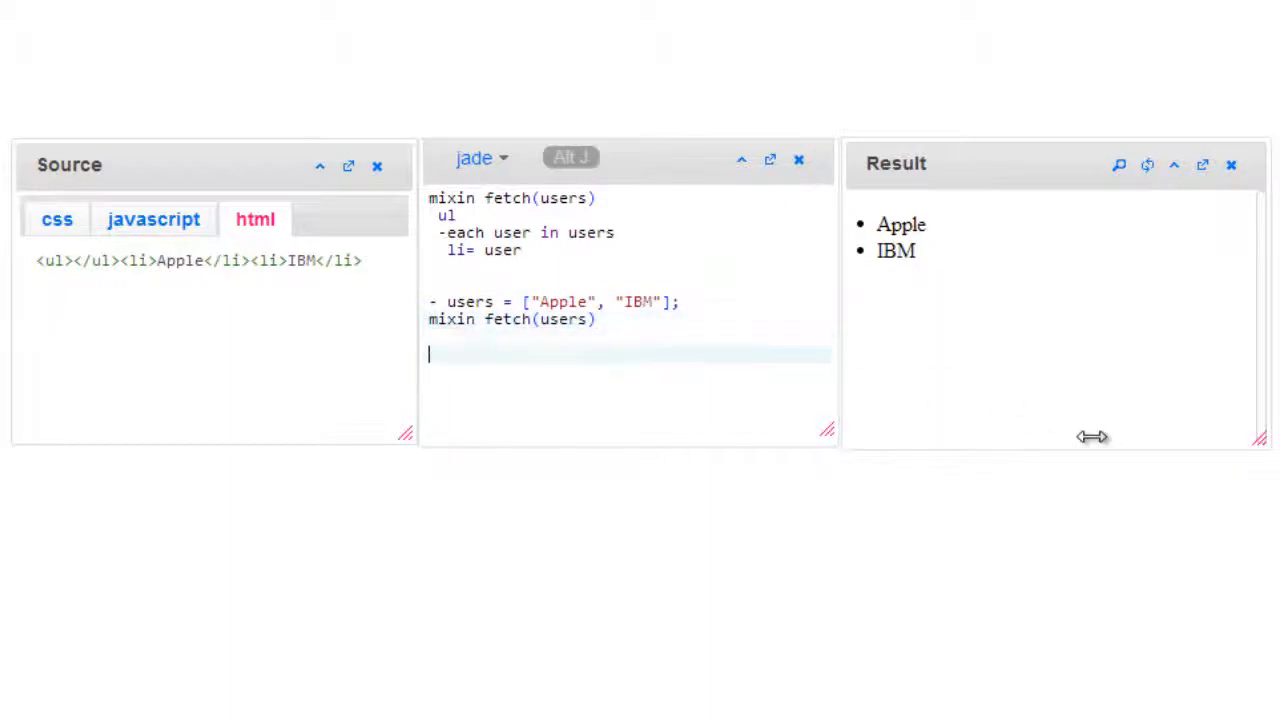
pyautogui.write('<br>')
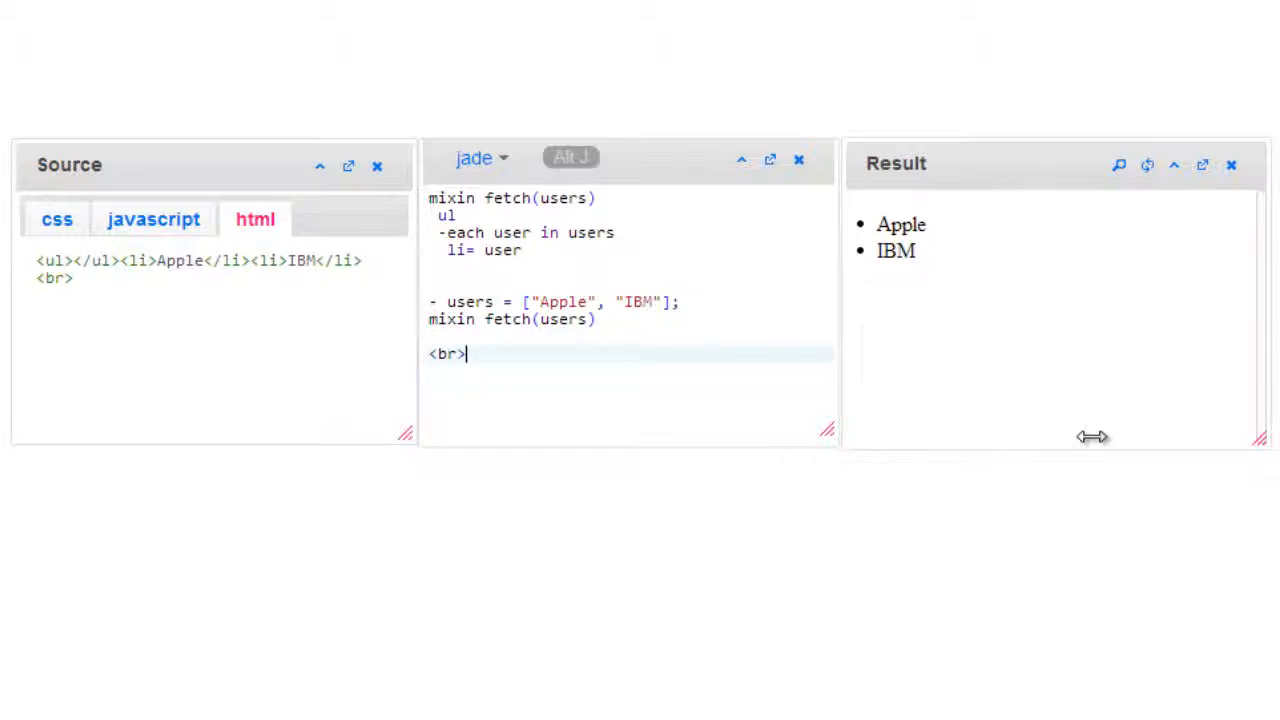
pyautogui.write('<br>')
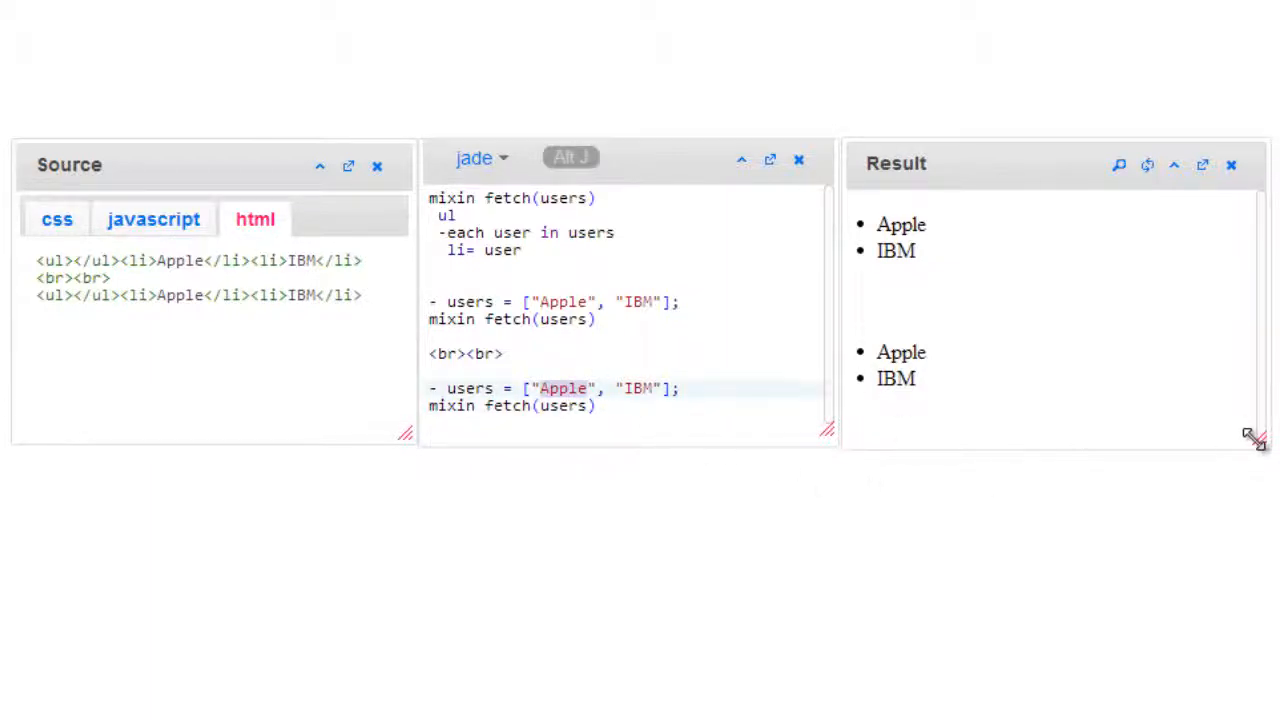
pyautogui.write('Google')
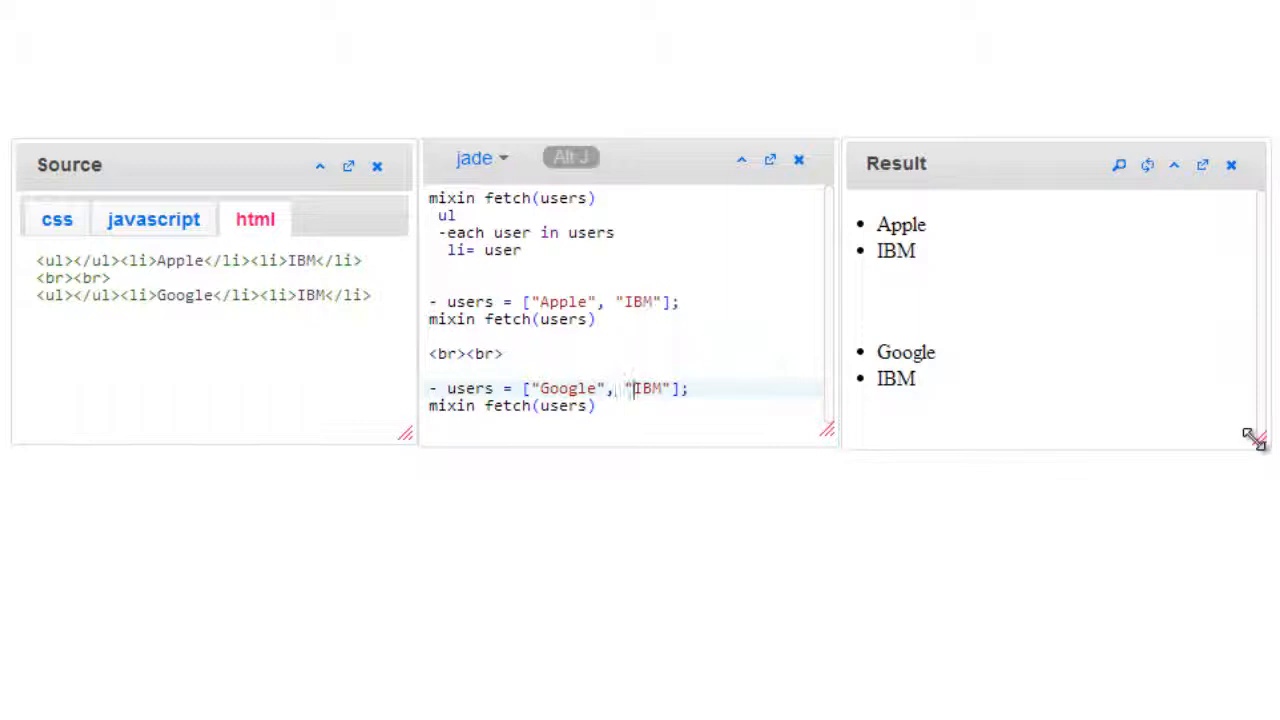
pyautogui.write('Ama')
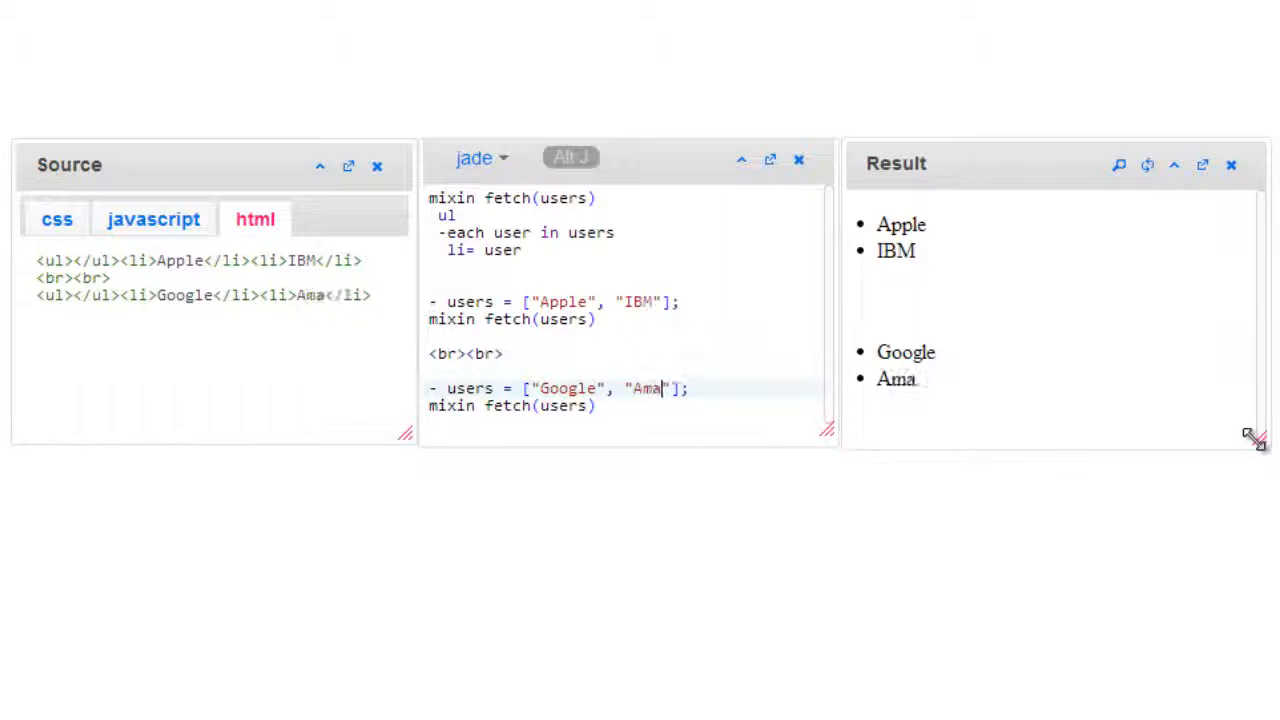
pyautogui.write('zon')
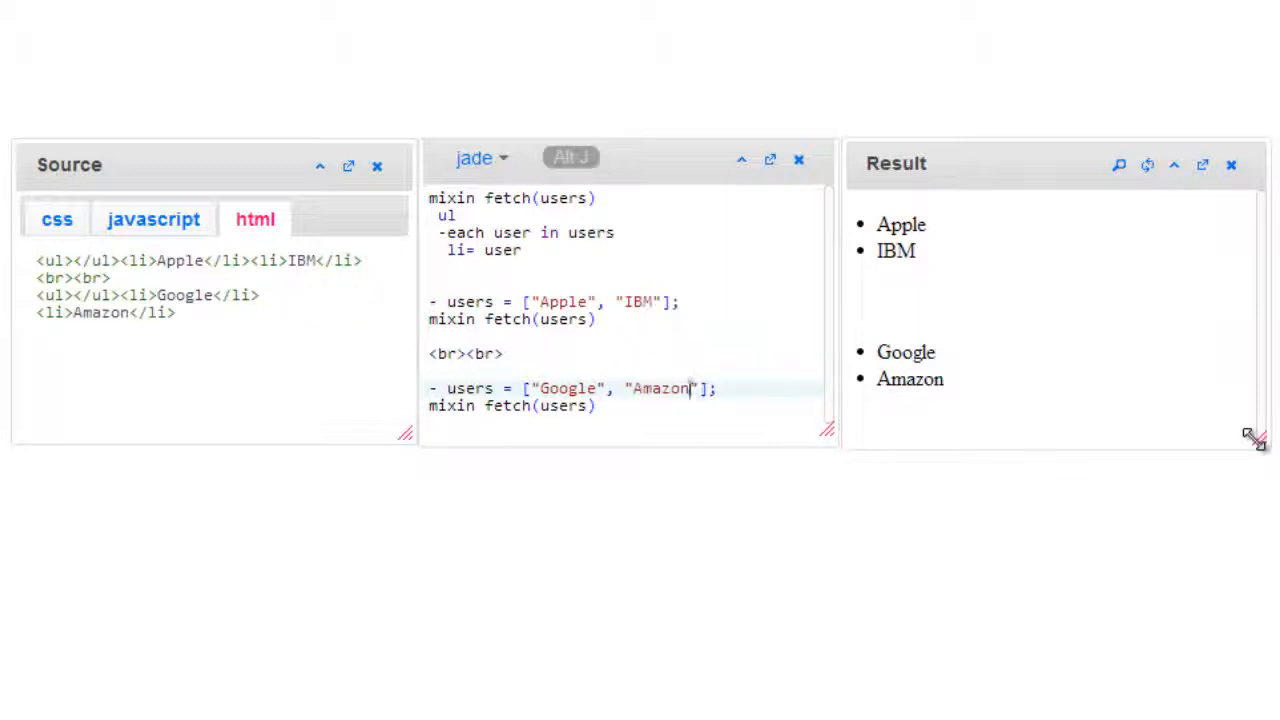